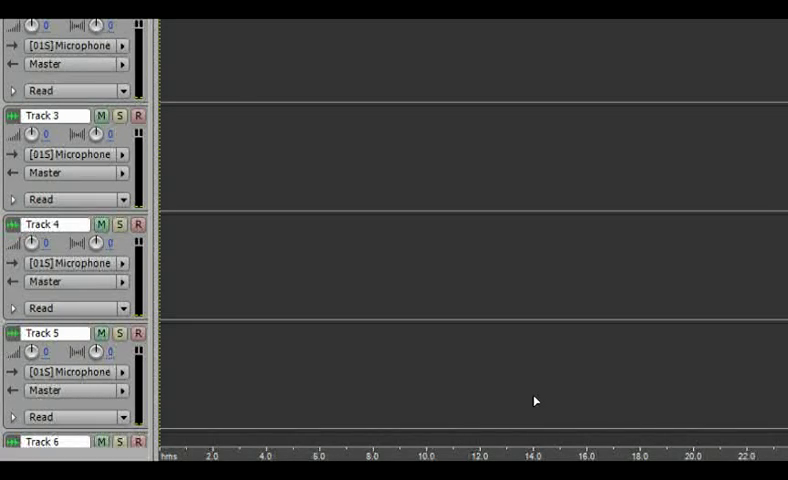
mouse_move(572, 343)
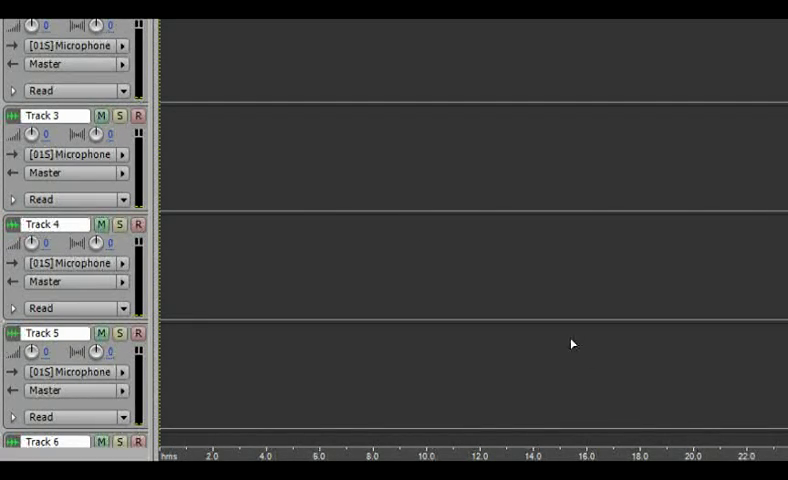
Scroll to the silent, noise-only lead-in at the start of the recorded vocal.
scroll(up, 3)
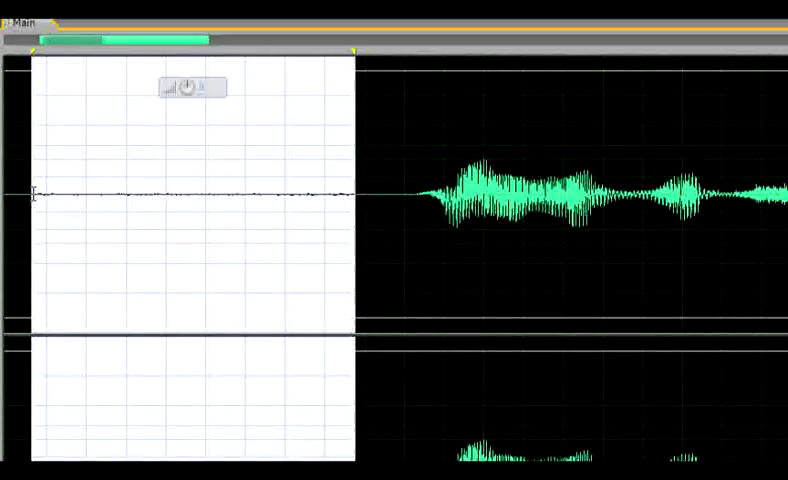
Launch Restoration > Noise Reduction (process) on the selected quiet stretch.
click(24, 40)
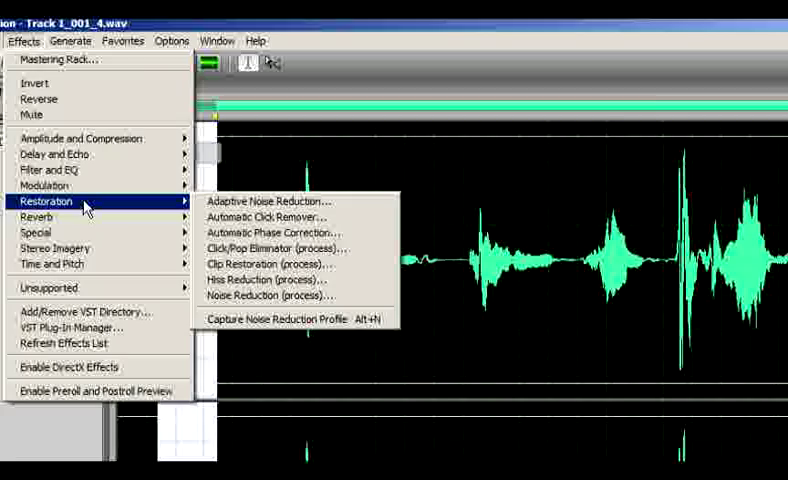
mouse_move(290, 295)
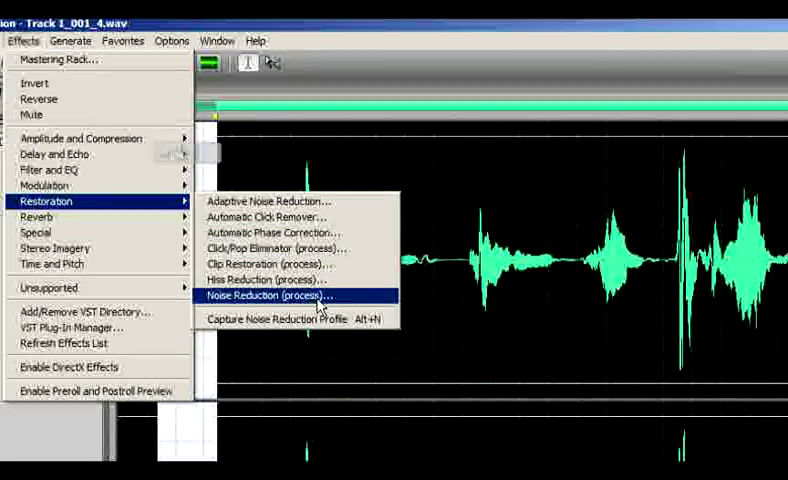
click(267, 295)
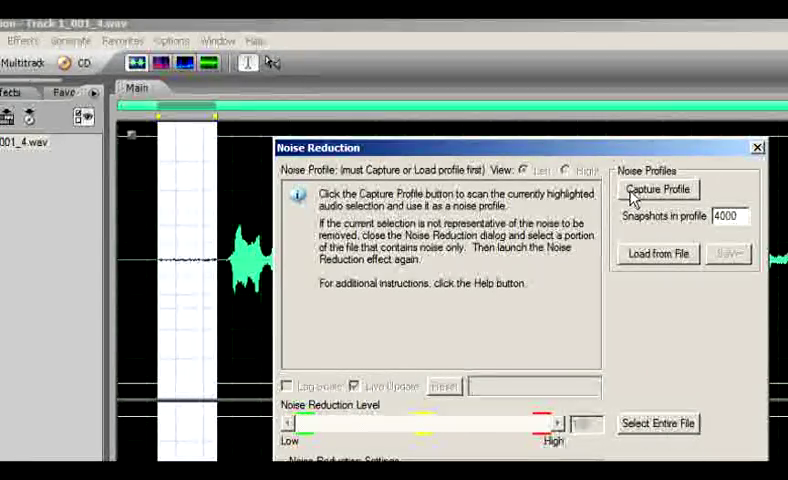
mouse_move(150, 275)
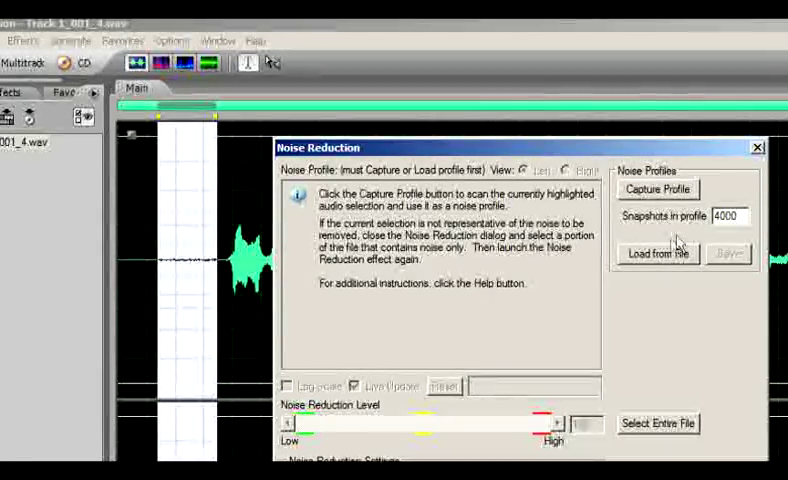
Capture the noise profile, set reduction level just below 100, and apply it.
click(658, 189)
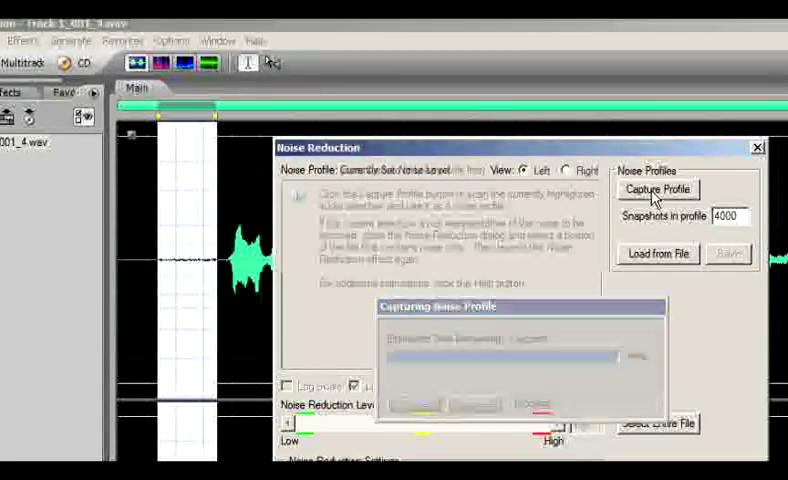
click(657, 189)
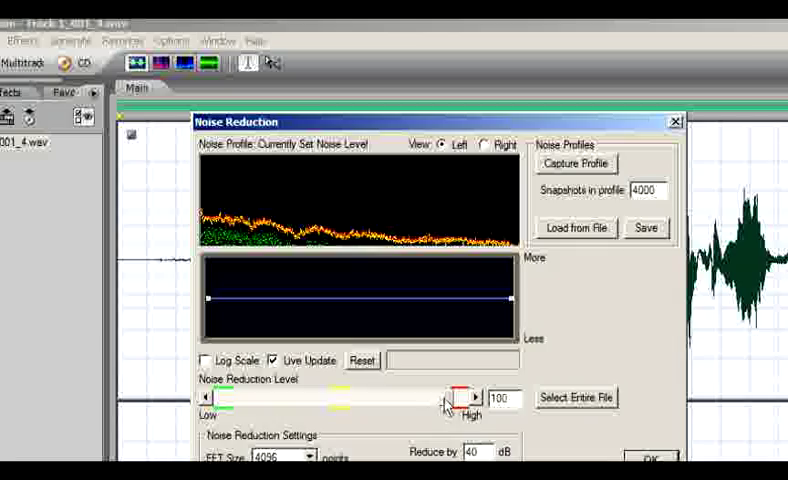
drag(455, 397, 370, 400)
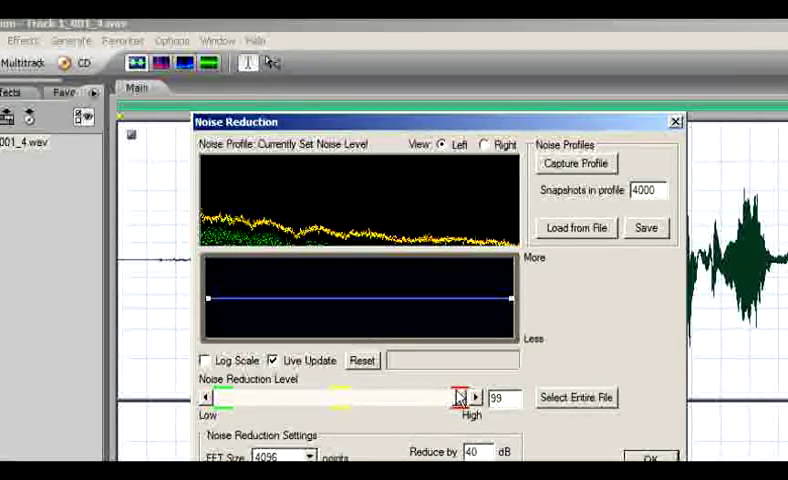
click(482, 398)
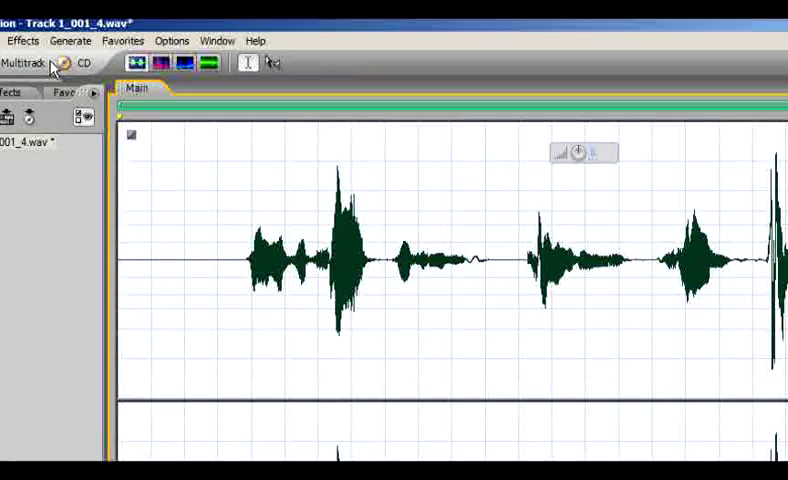
Launch Special > Mastering on the noise-reduced vocal.
click(23, 40)
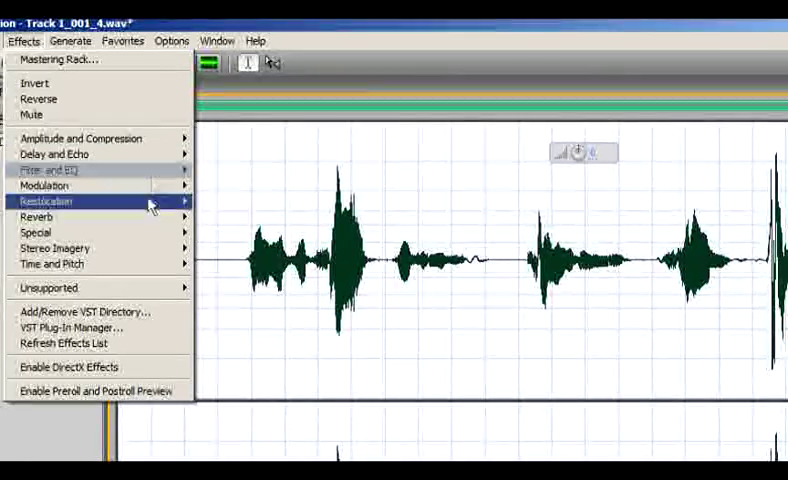
mouse_move(37, 217)
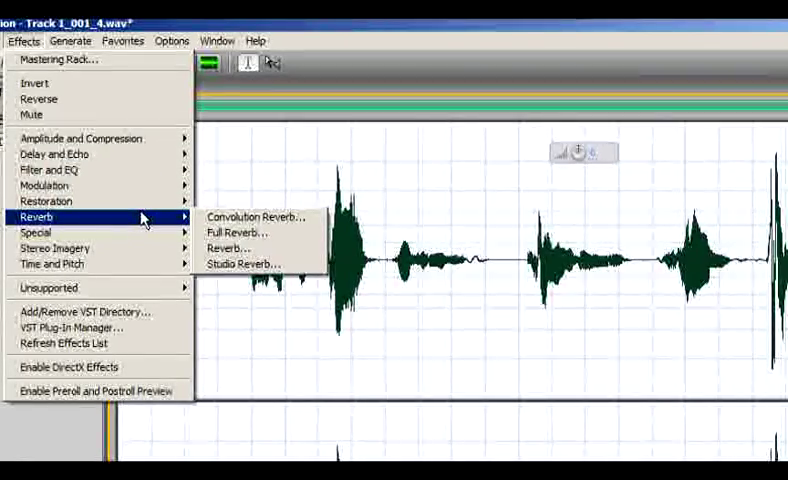
mouse_move(35, 232)
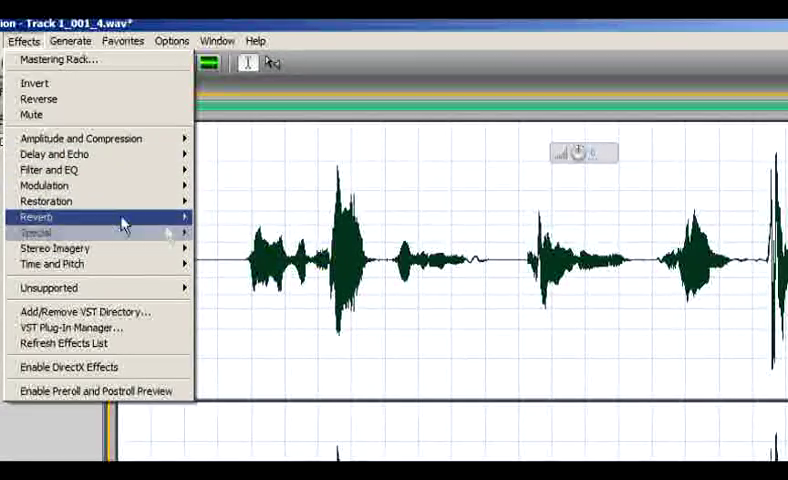
mouse_move(36, 231)
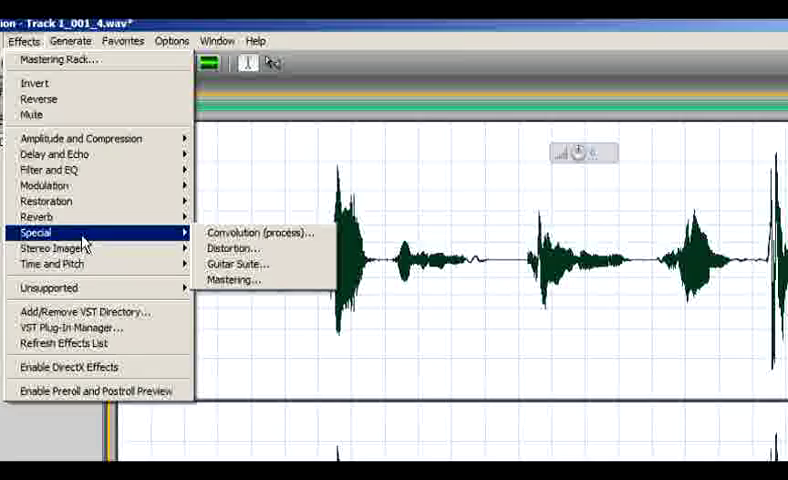
click(232, 279)
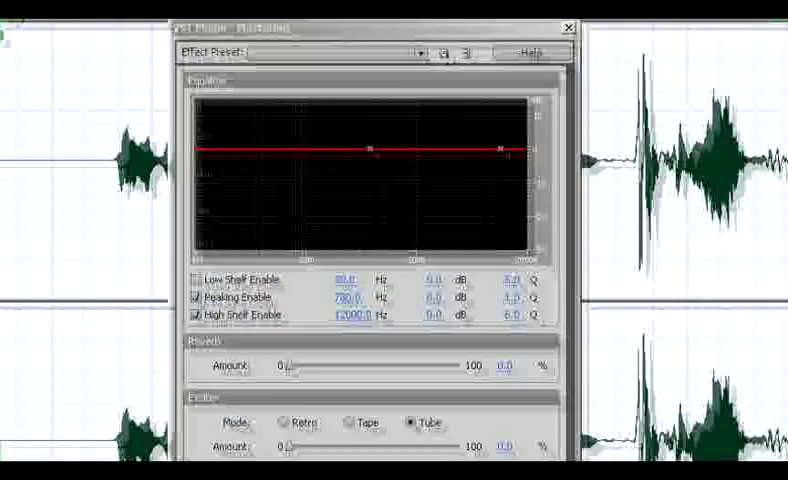
Browse mastering presets, then set Reverb to about 9% and Exciter to about 2%.
click(407, 52)
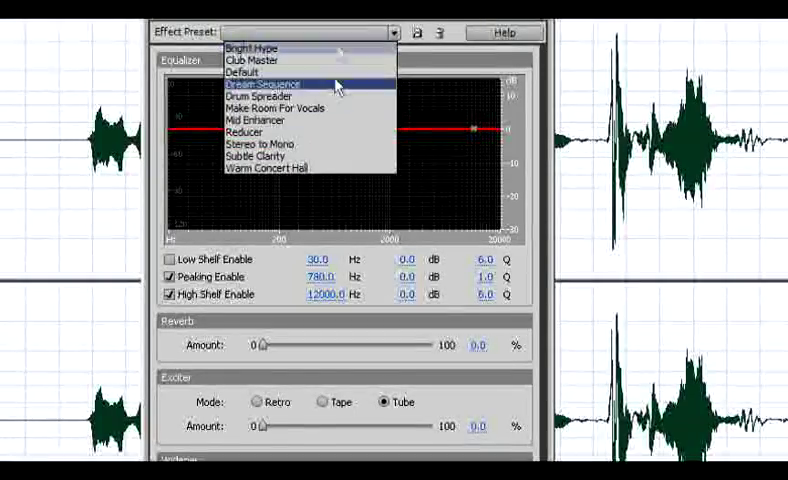
mouse_move(333, 167)
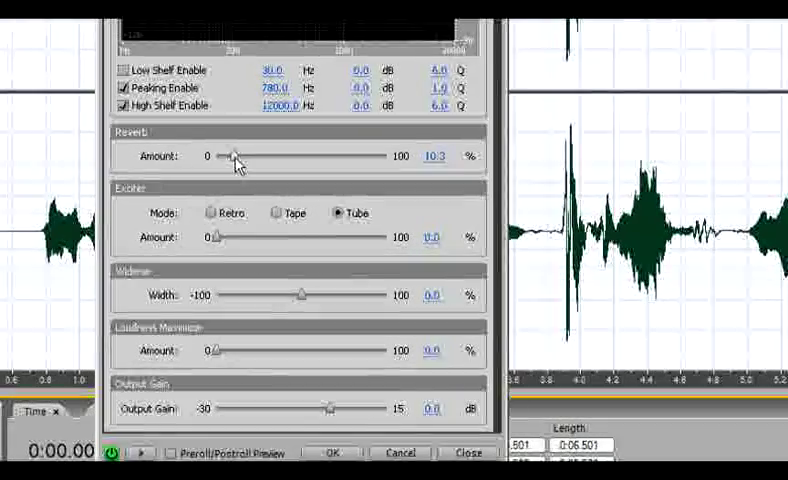
drag(233, 156, 230, 156)
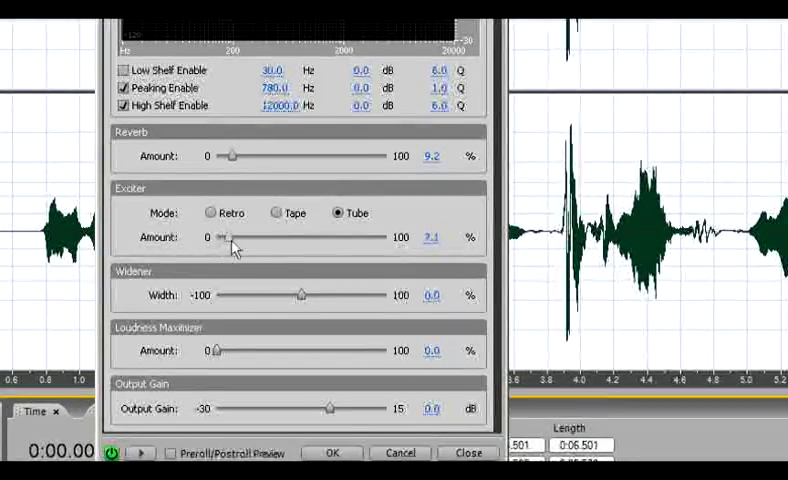
drag(225, 237, 337, 237)
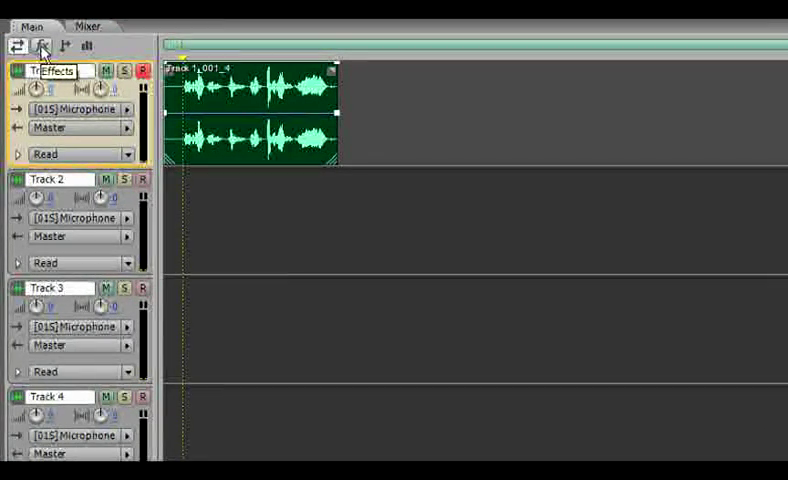
Show the track effect slots and insert Dynamics Processing into Track 1's first slot.
click(42, 47)
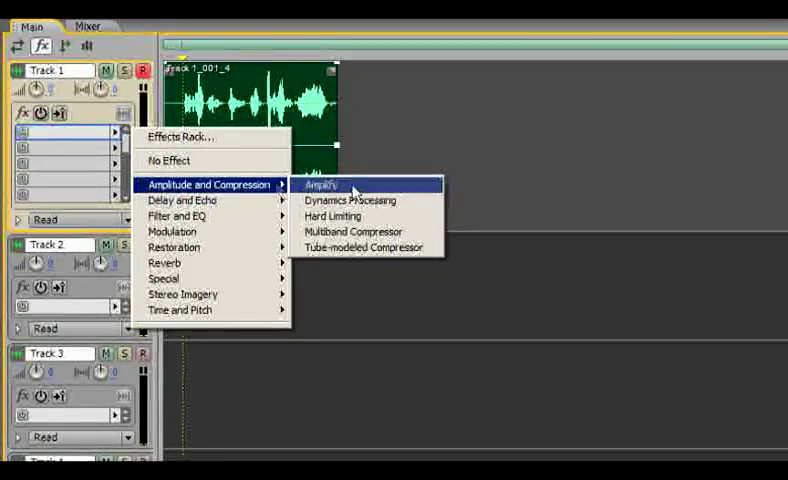
mouse_move(380, 200)
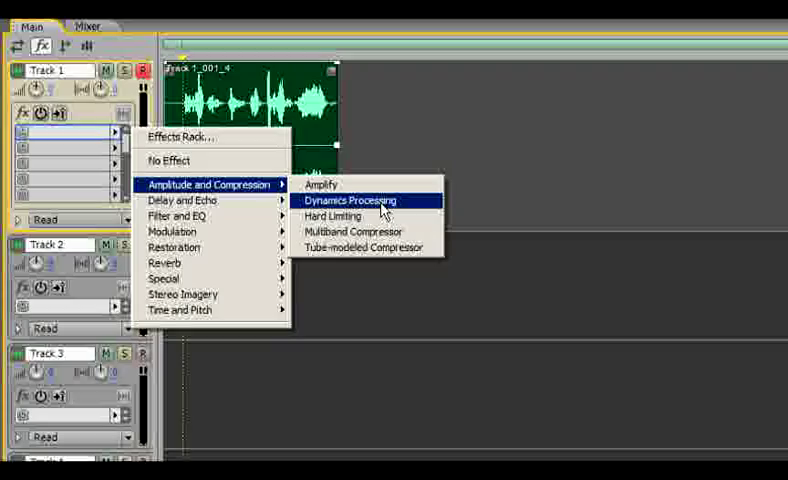
click(349, 200)
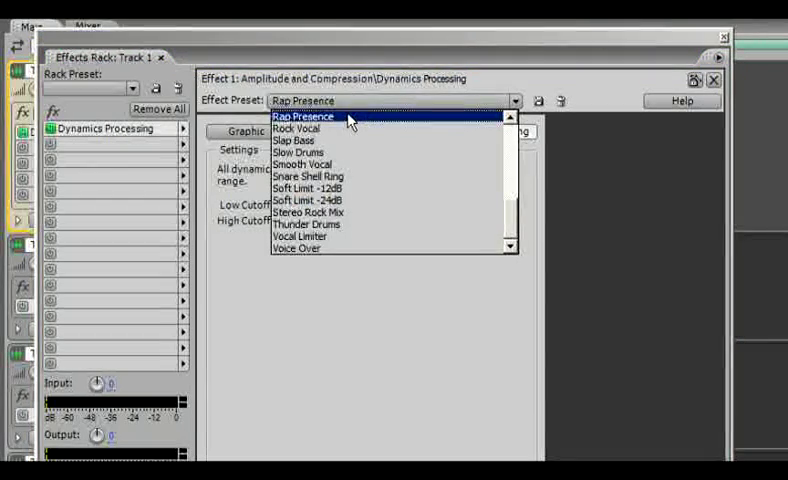
Choose the Rap Presence preset for Track 1's Dynamics Processing and close the rack.
click(303, 116)
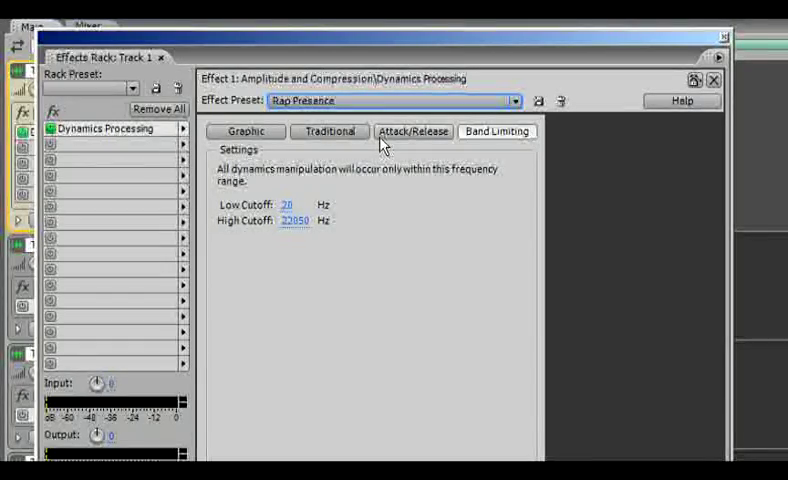
click(713, 80)
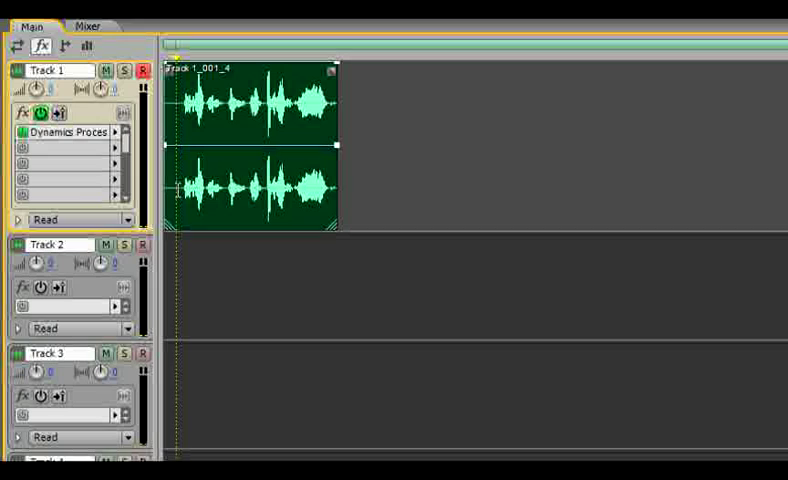
mouse_move(243, 267)
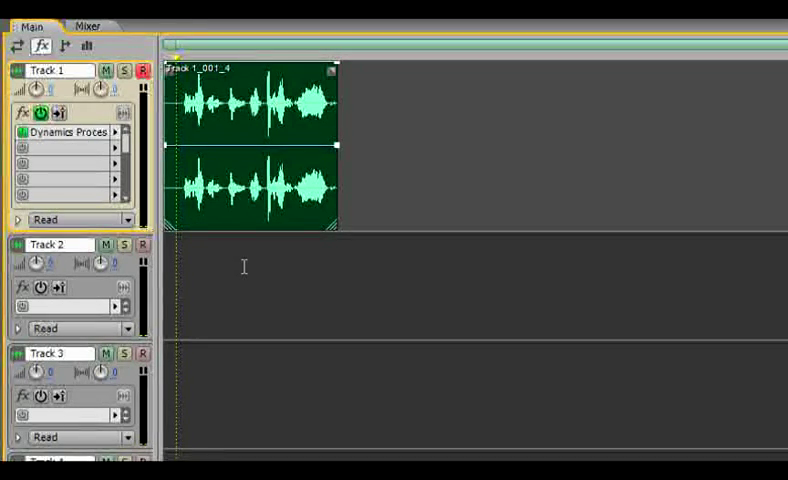